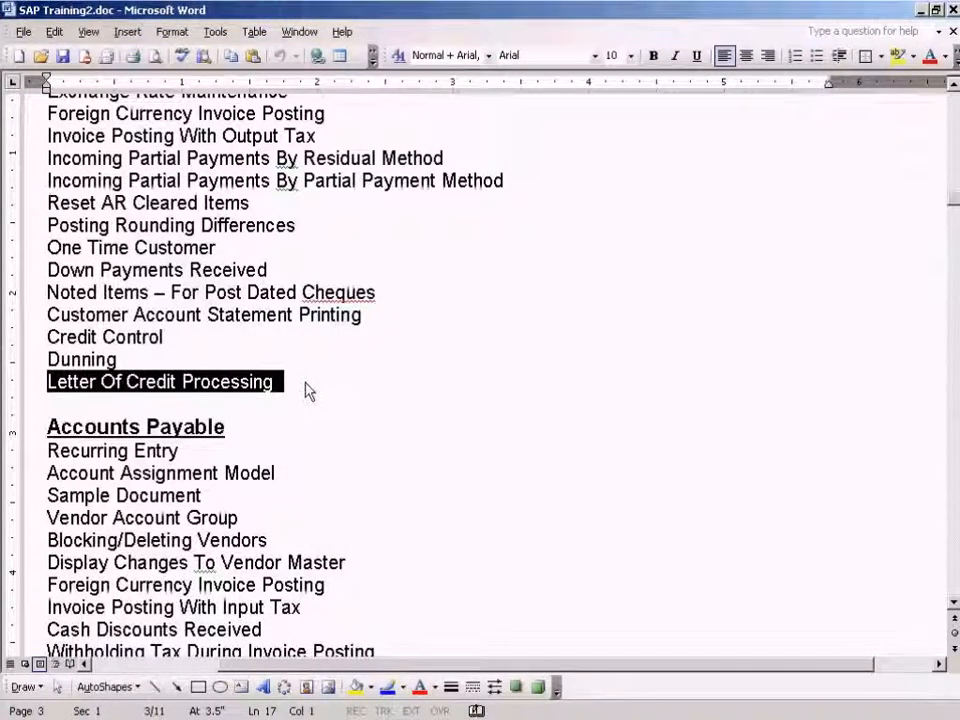
mouse_move(340, 348)
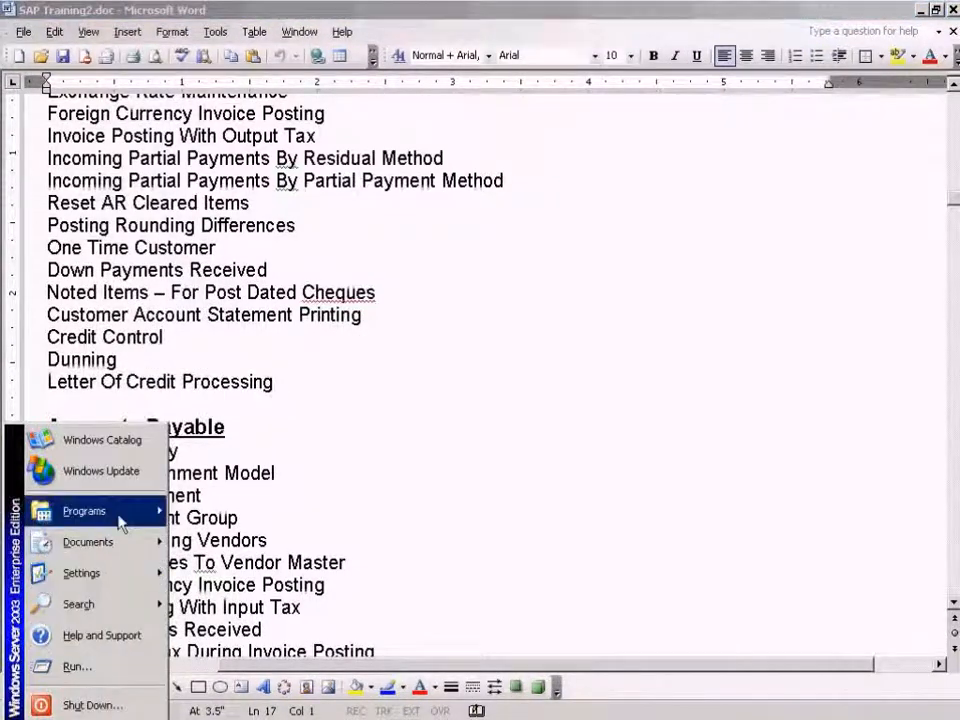
mouse_move(216, 504)
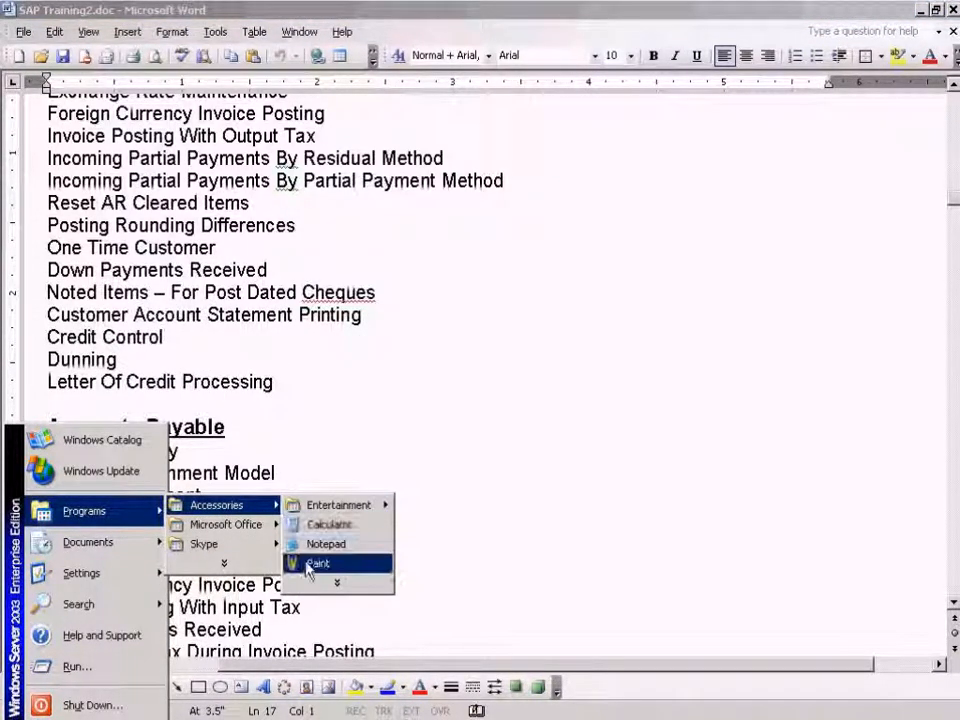
Launch Paint to get a blank untitled canvas
click(314, 564)
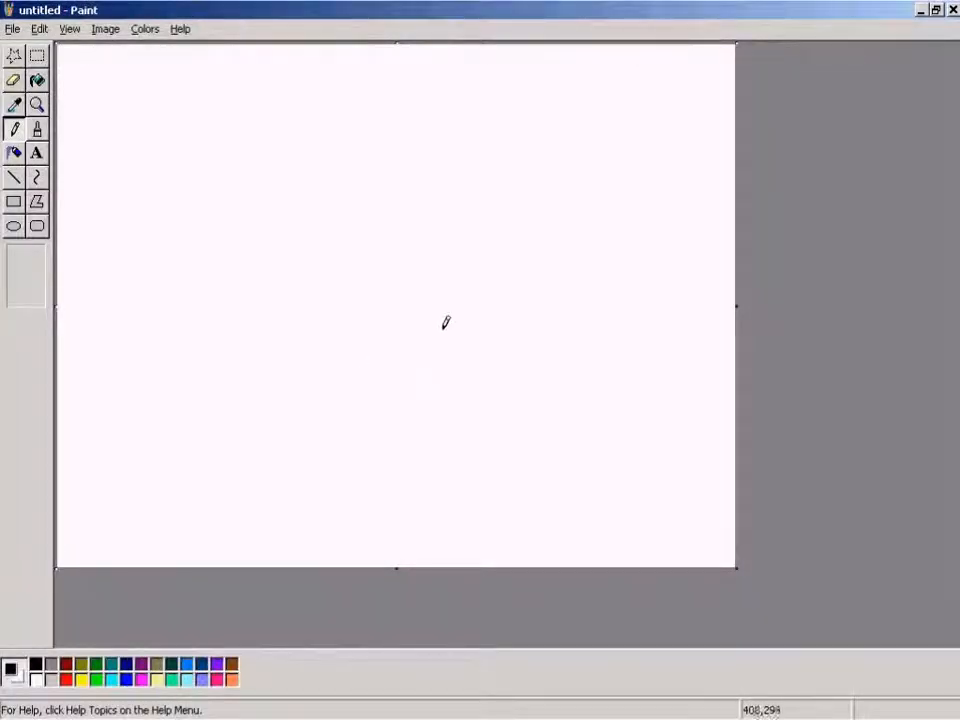
mouse_move(432, 316)
text(L)
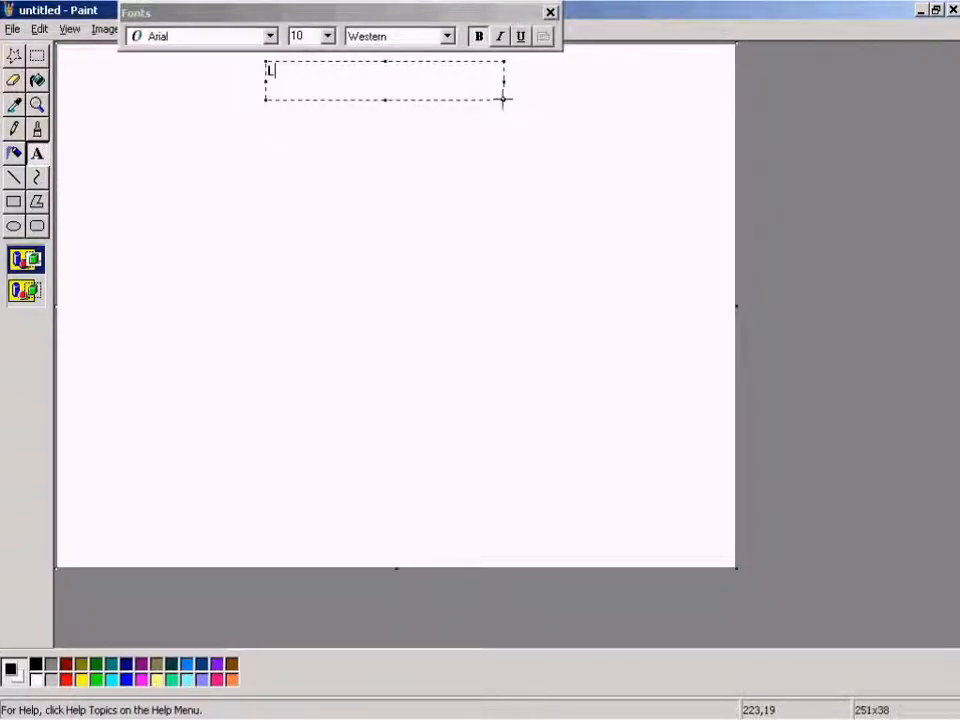
Enter the red underlined title 'Letter Of Credit', then switch to the Rectangle tool
key(Backspace)
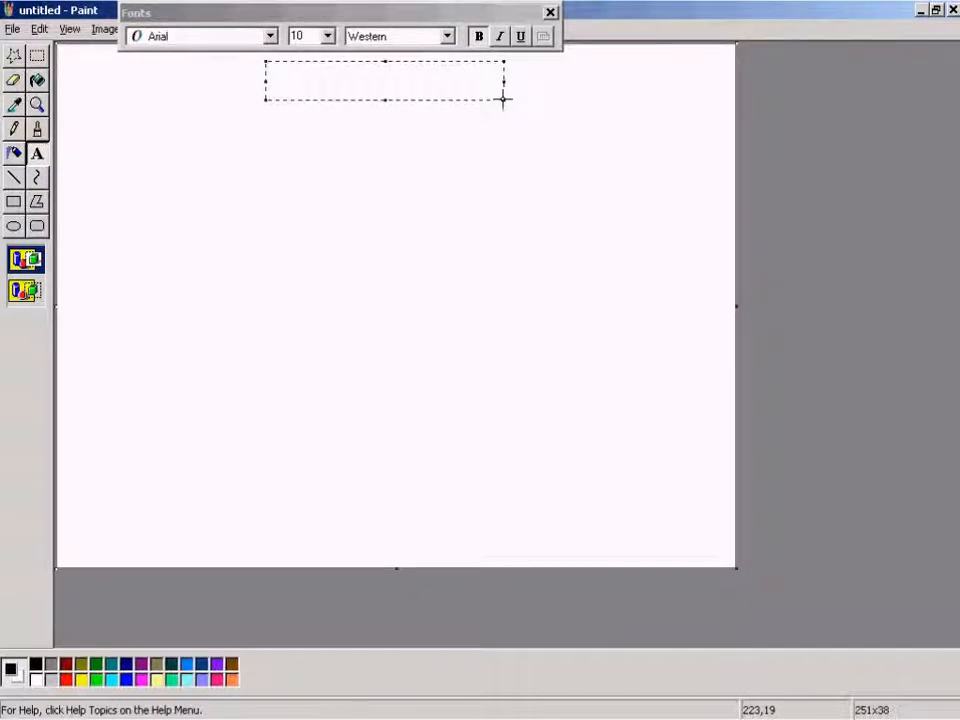
mouse_move(310, 268)
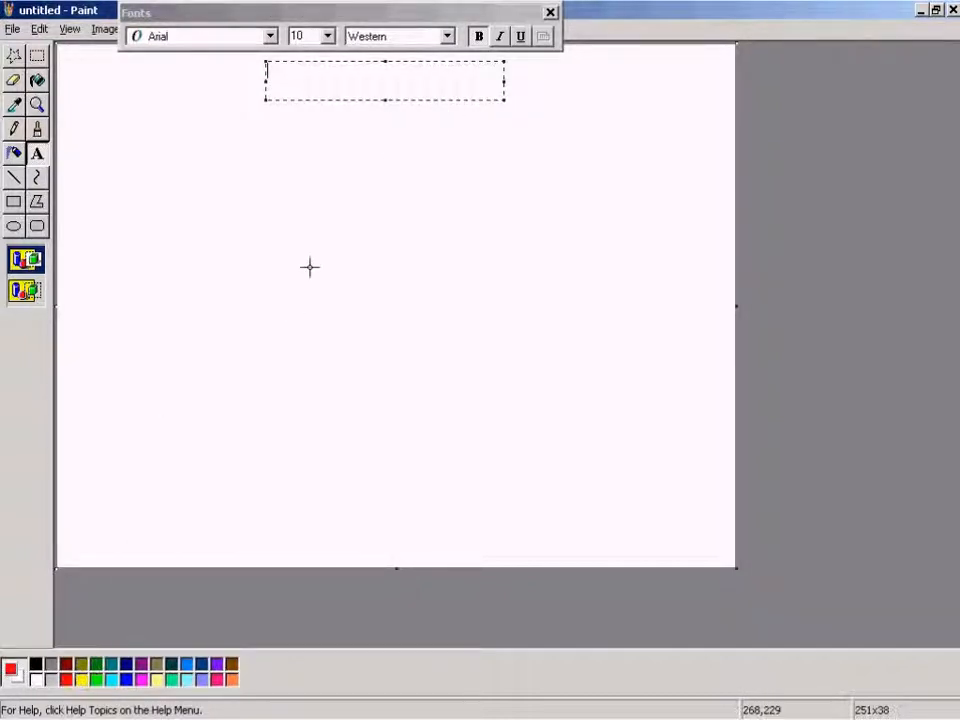
text(Lett)
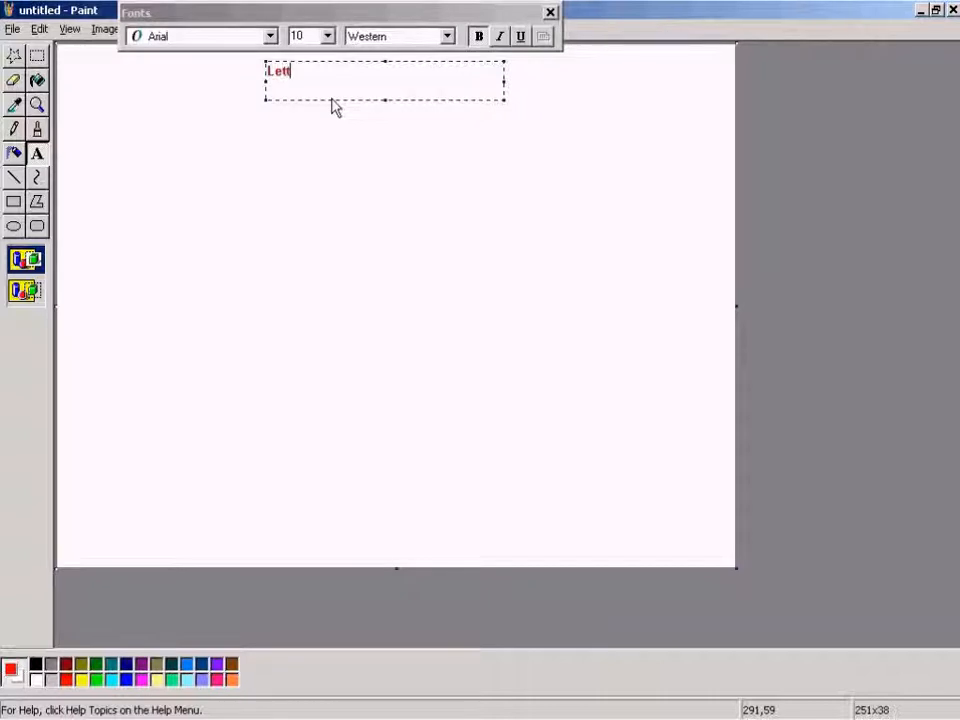
text(er)
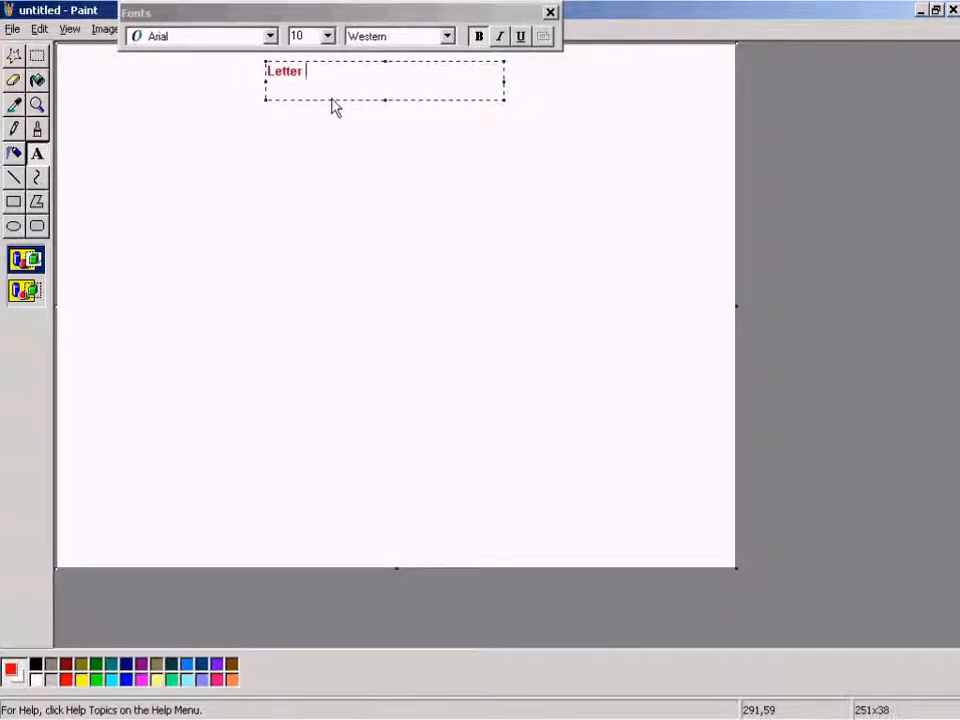
text(Of Credit)
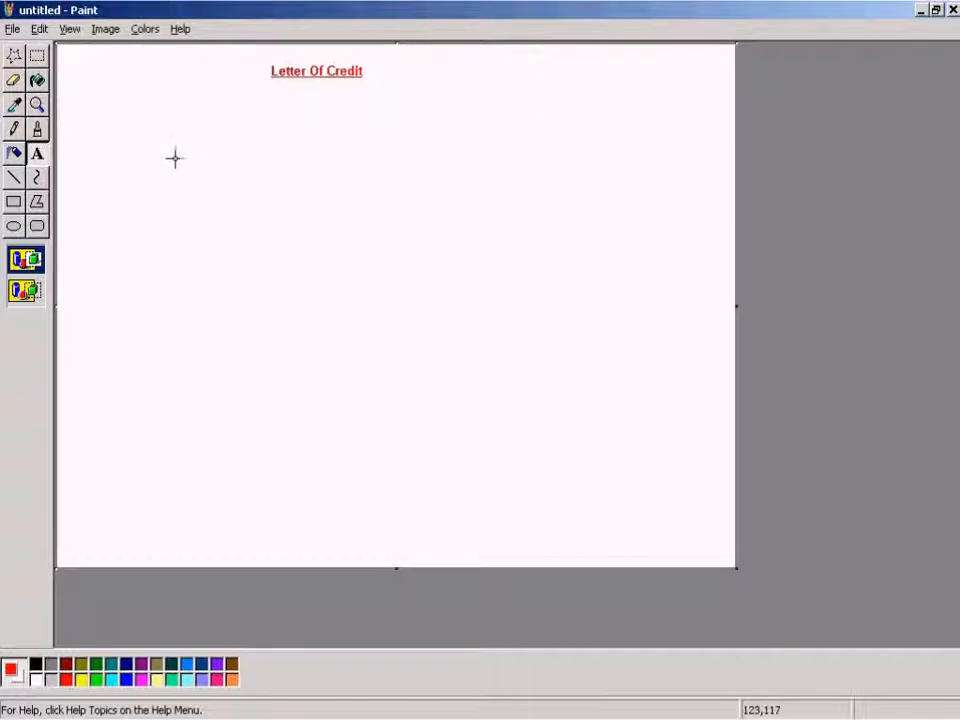
click(14, 200)
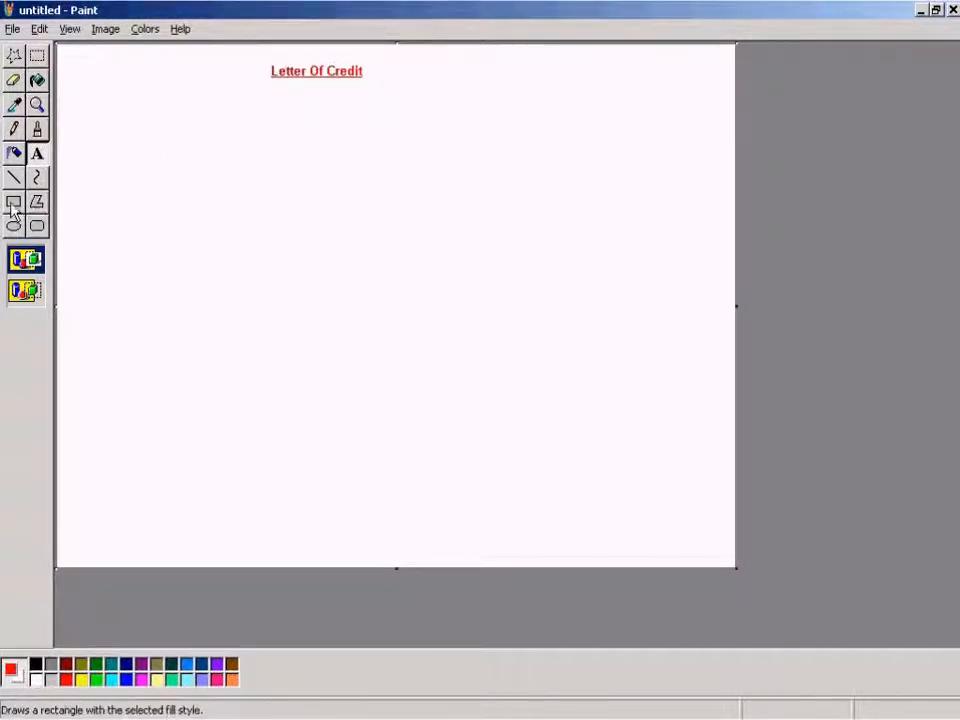
Draw matching left and right red boxes and label the left one 'USA'
drag(80, 152, 264, 370)
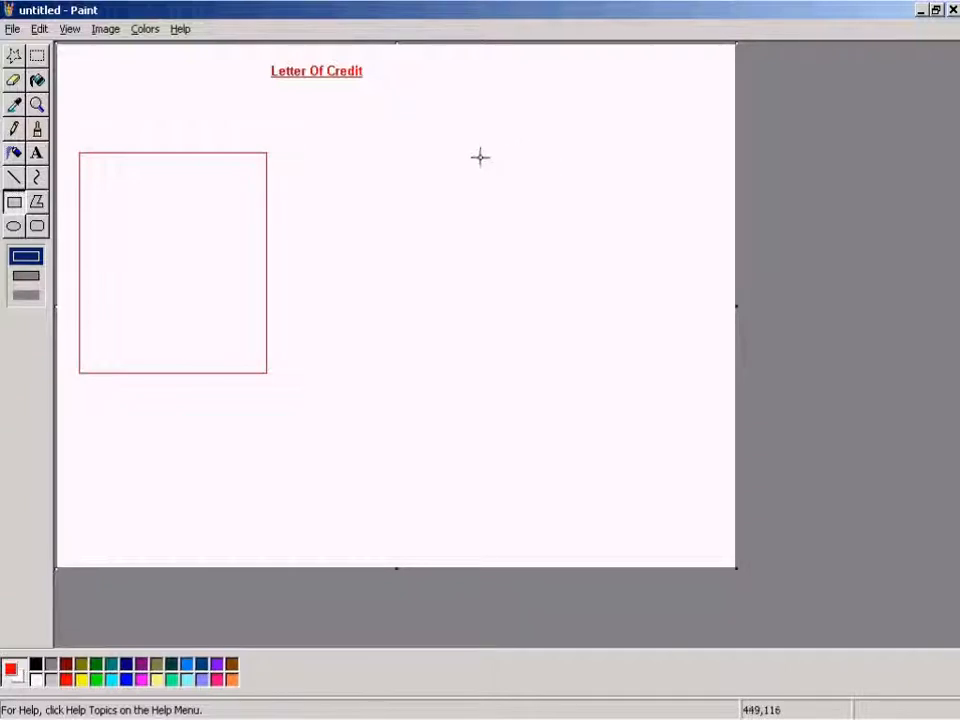
drag(480, 152, 684, 376)
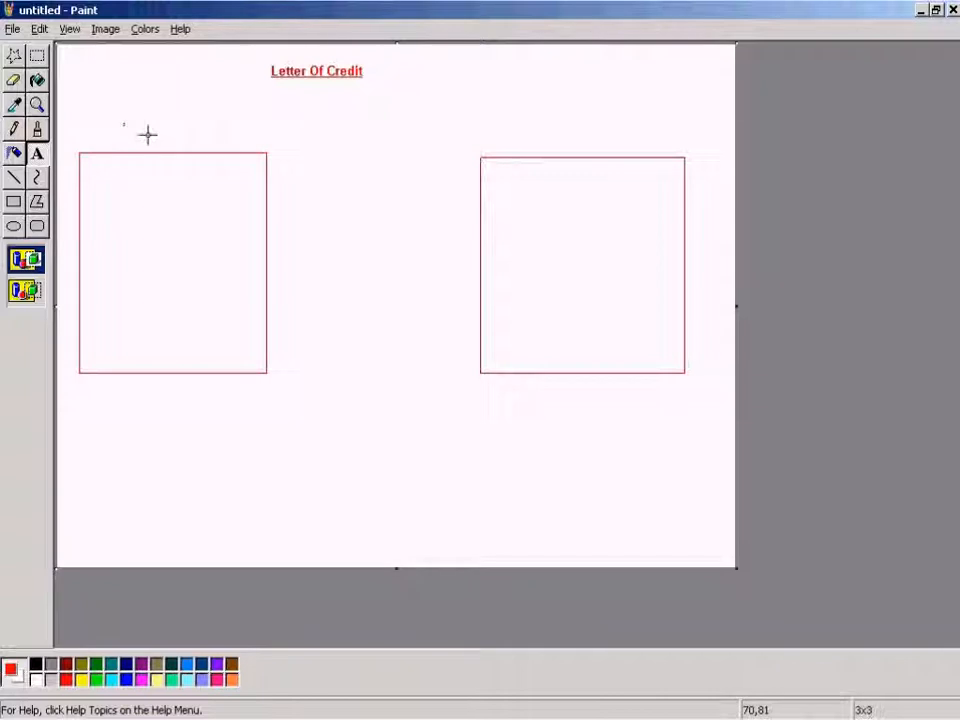
text(USA)
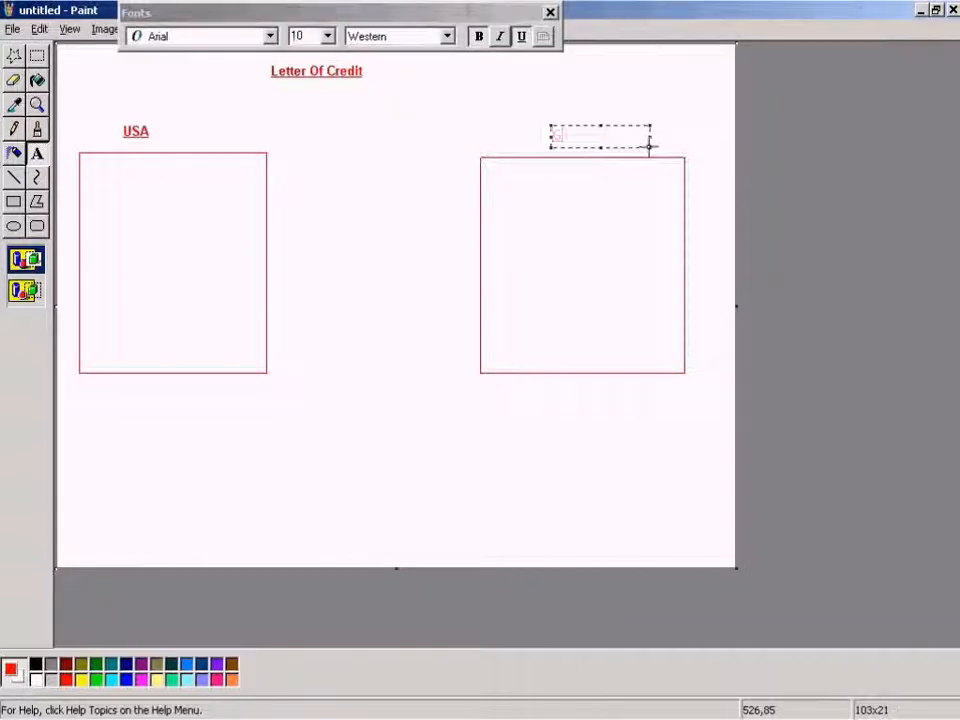
Label the right box 'GB' in red underlined text
text(GB)
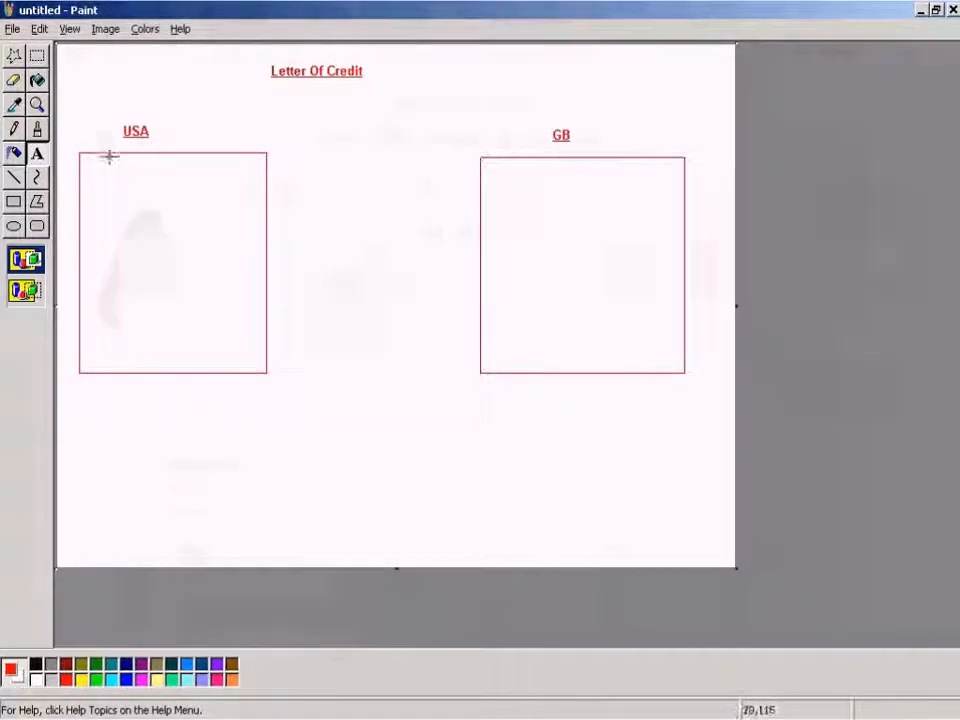